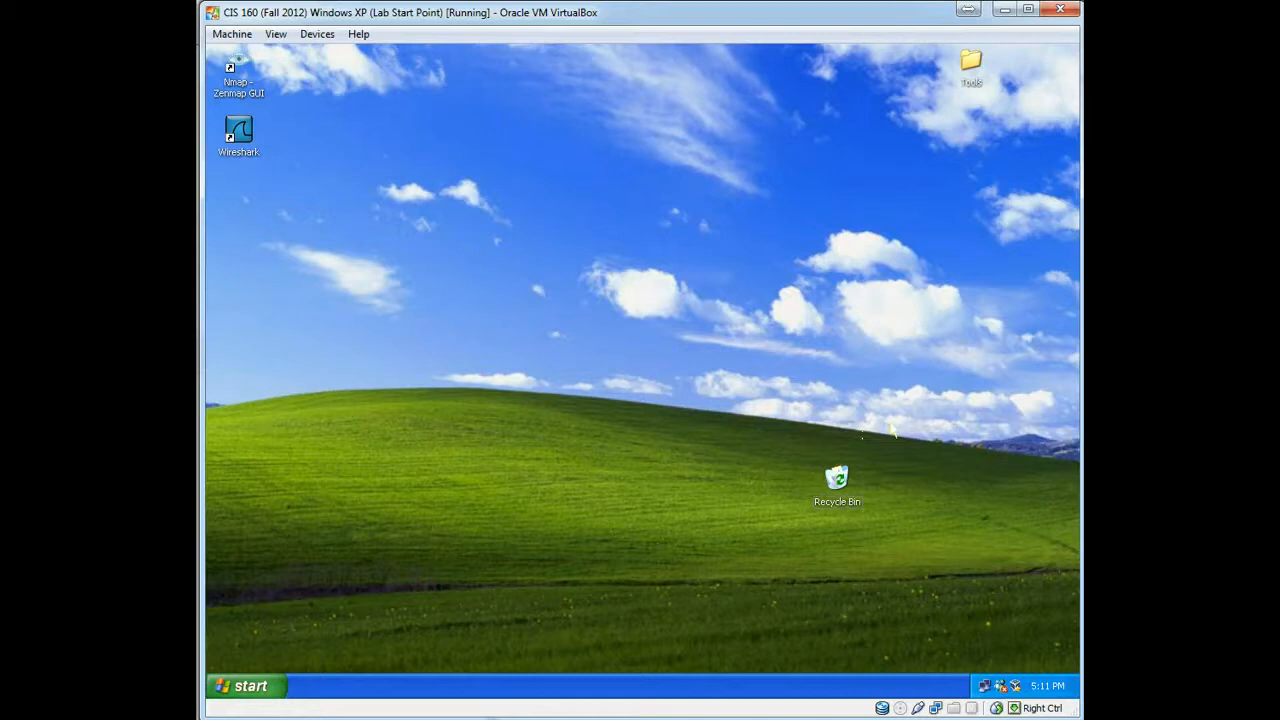
{"action": "mouse_move", "coordinate": [684, 16]}
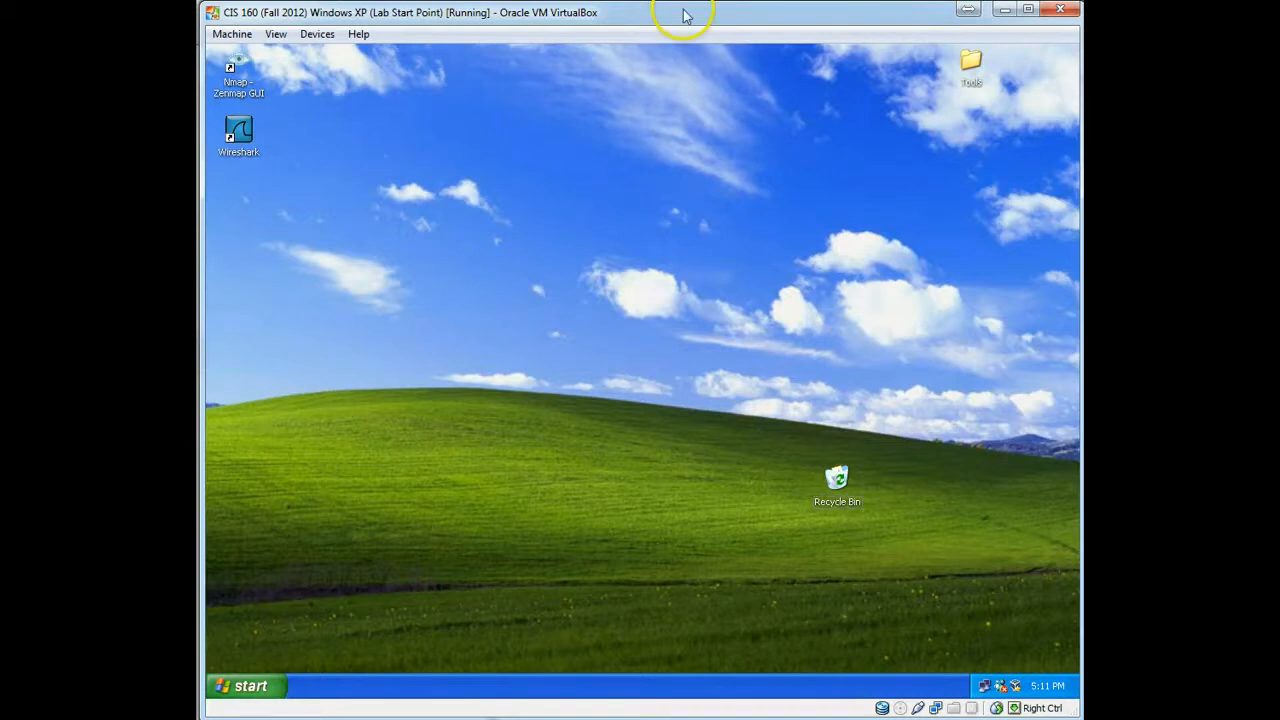
{"action": "mouse_move", "coordinate": [672, 136]}
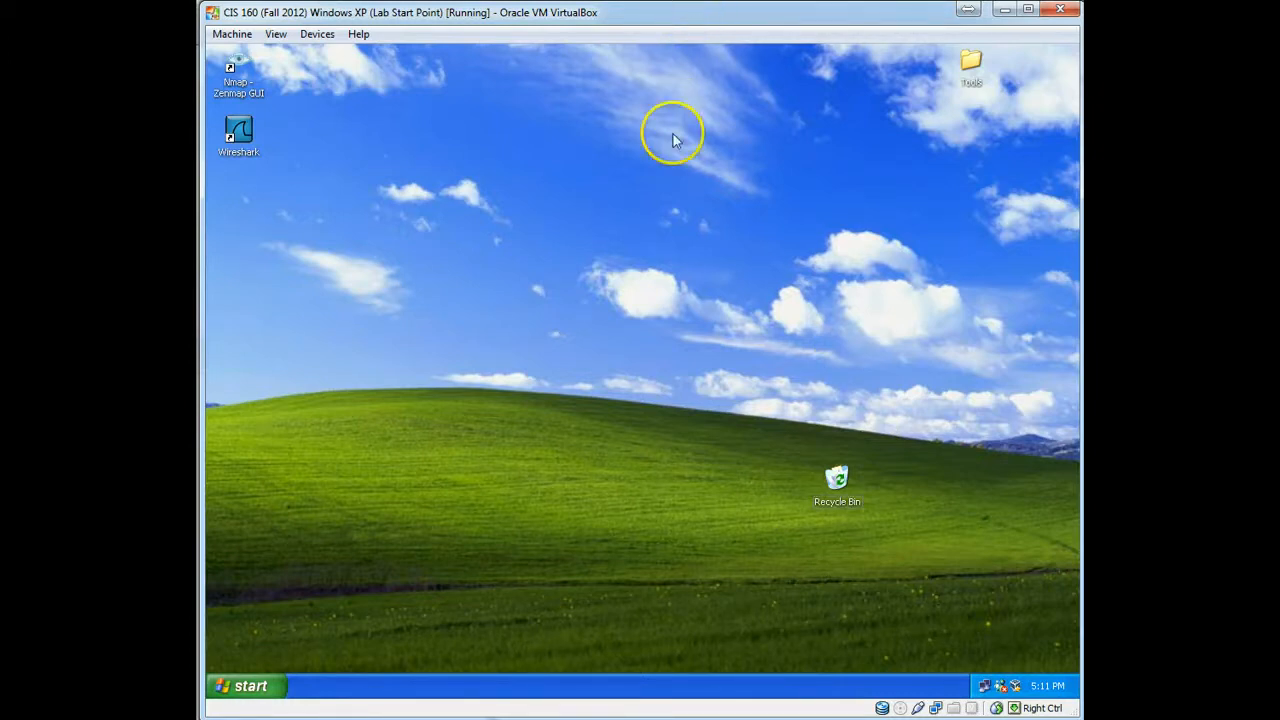
{"action": "mouse_move", "coordinate": [650, 216]}
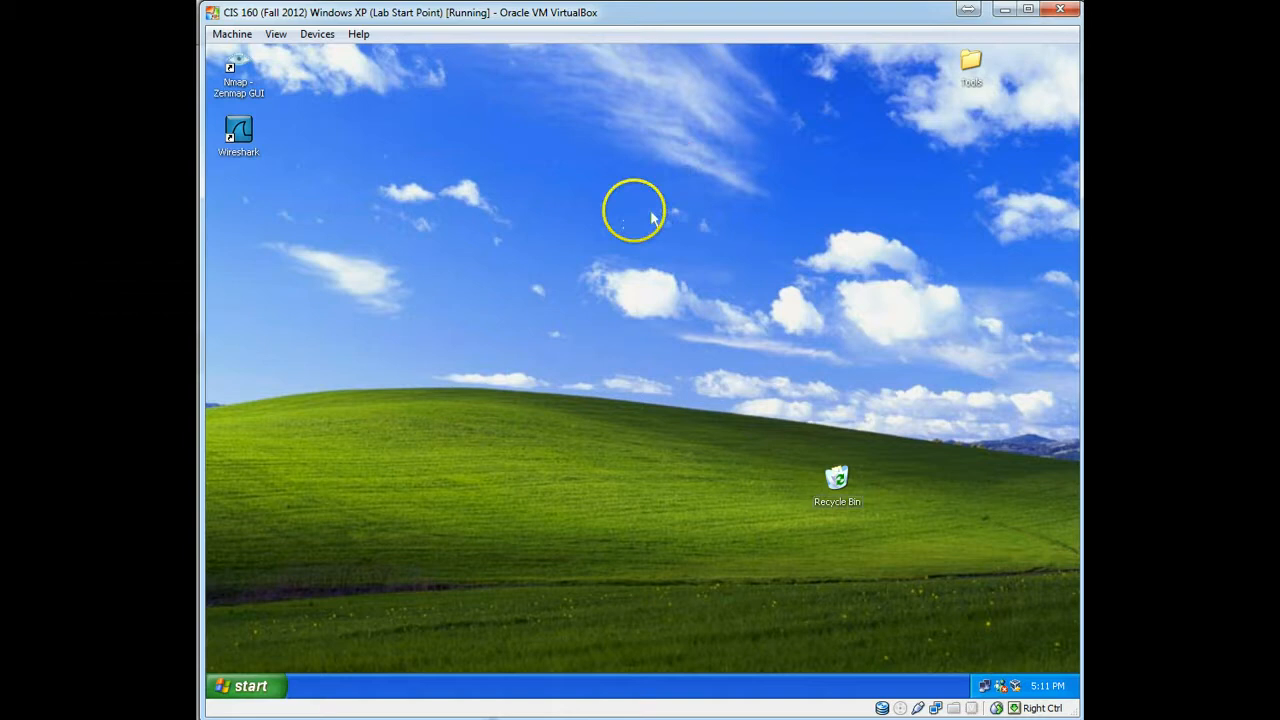
{"action": "mouse_move", "coordinate": [252, 668]}
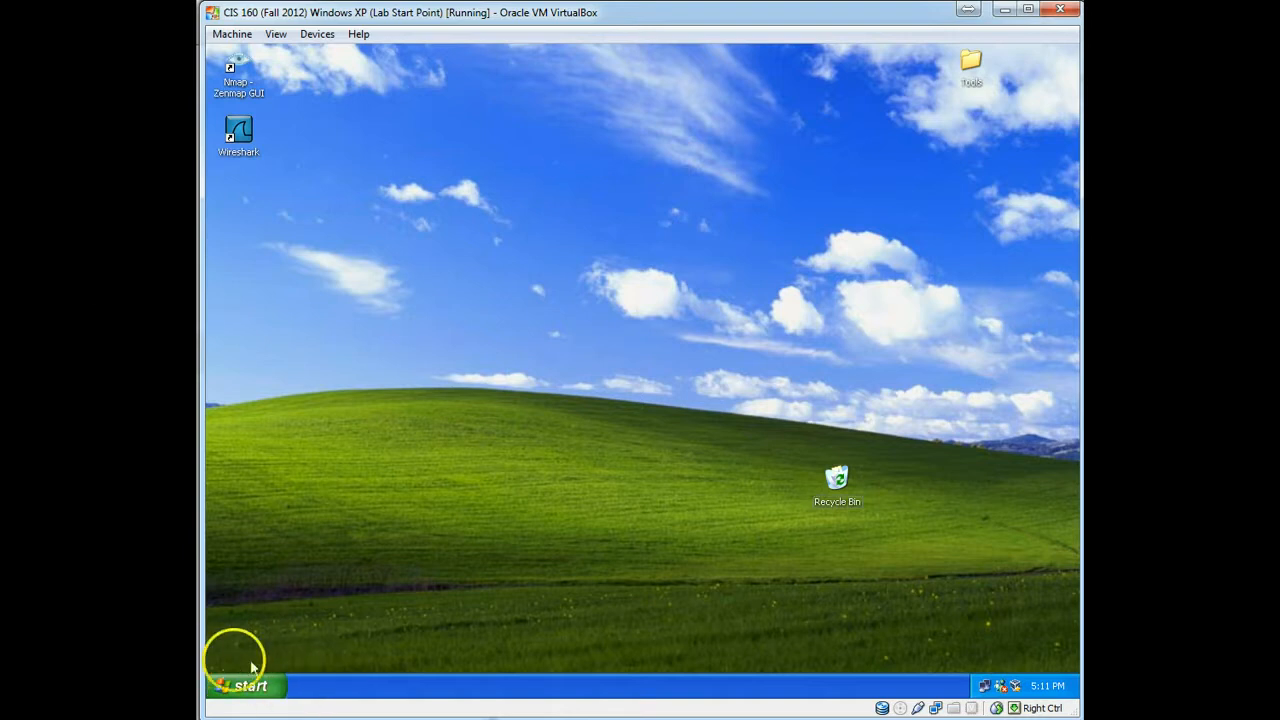
{"action": "mouse_move", "coordinate": [1060, 12]}
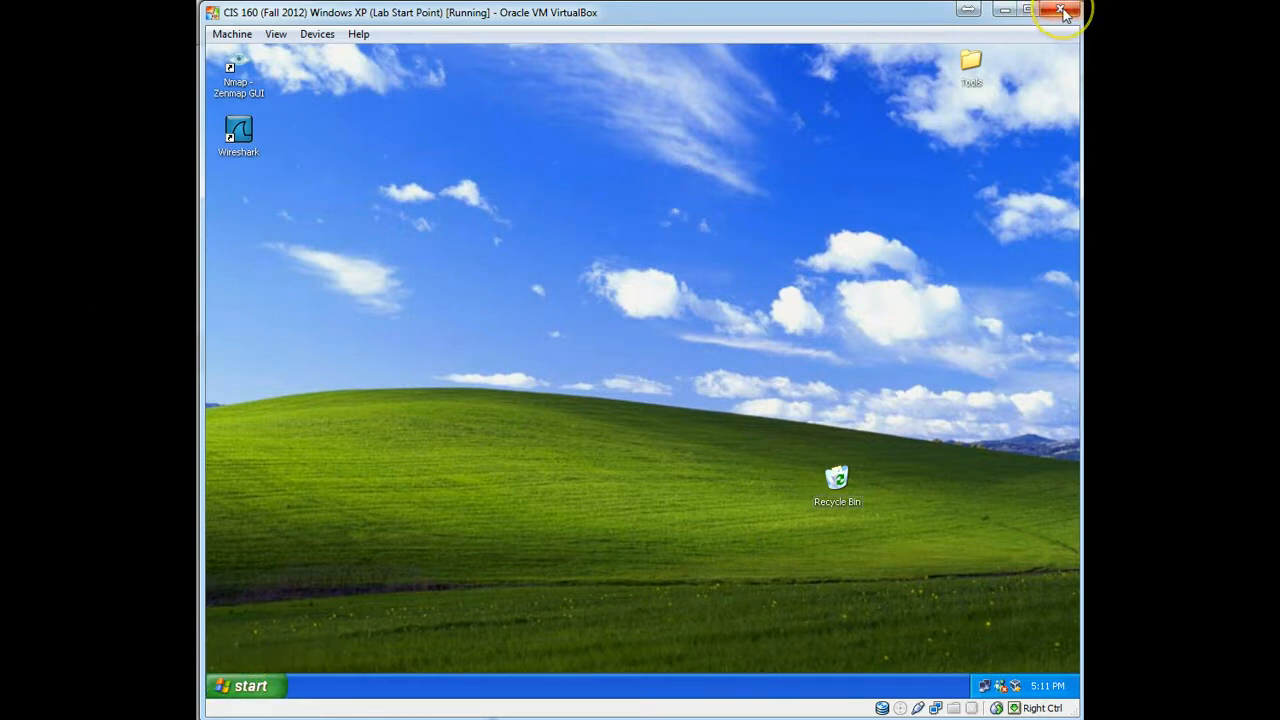
Step: Close the Windows XP guest, powering it off with 'Restore current snapshot Lab Start Point' ticked
{"action": "left_click", "coordinate": [1064, 12]}
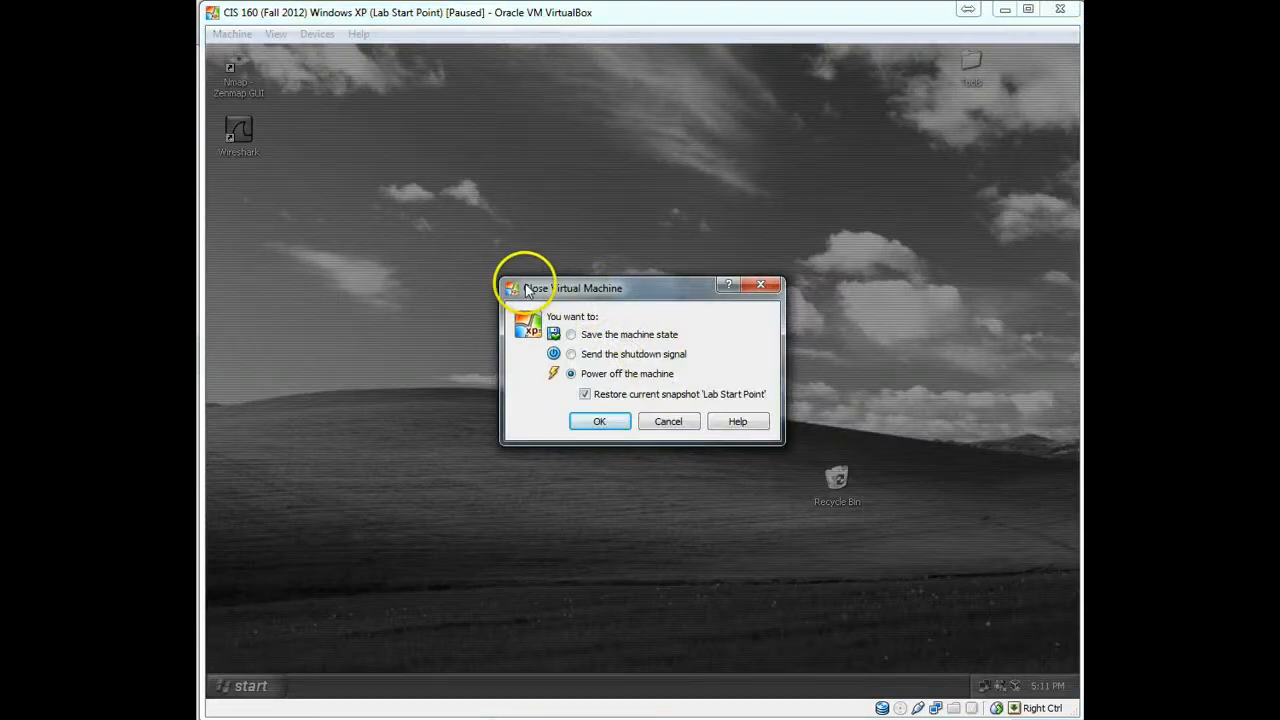
{"action": "mouse_move", "coordinate": [600, 290]}
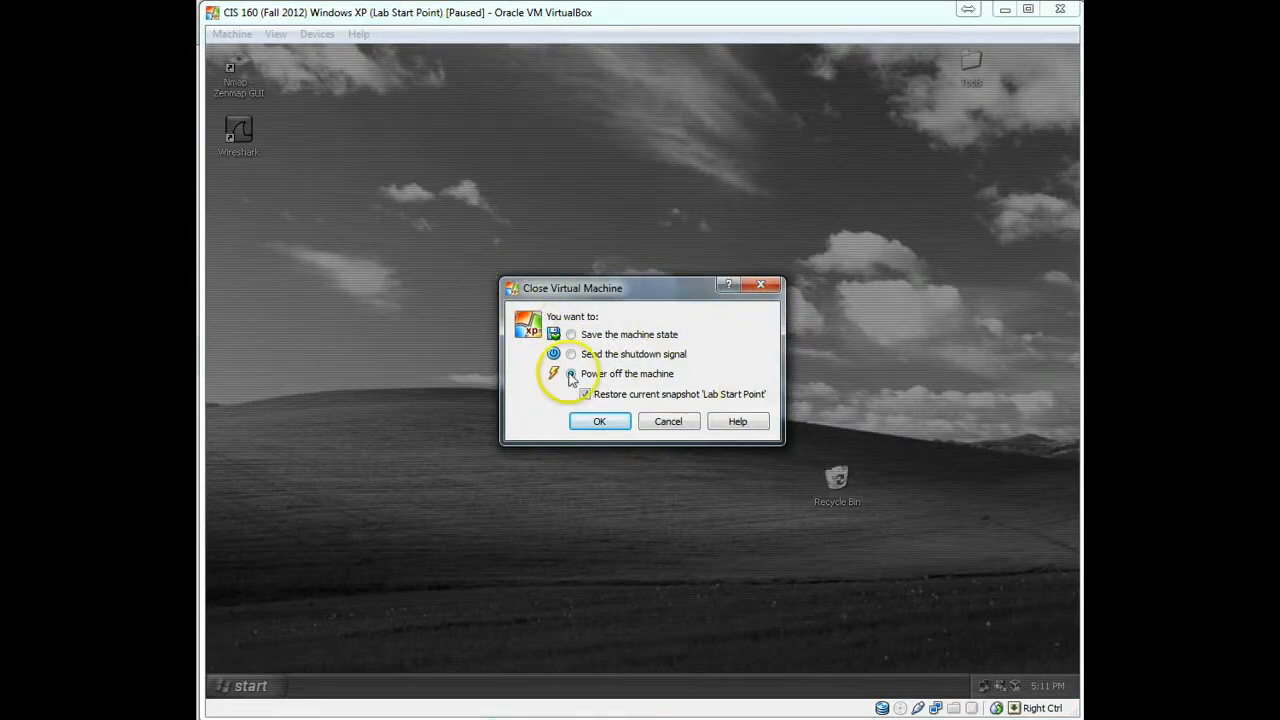
{"action": "left_click", "coordinate": [572, 374]}
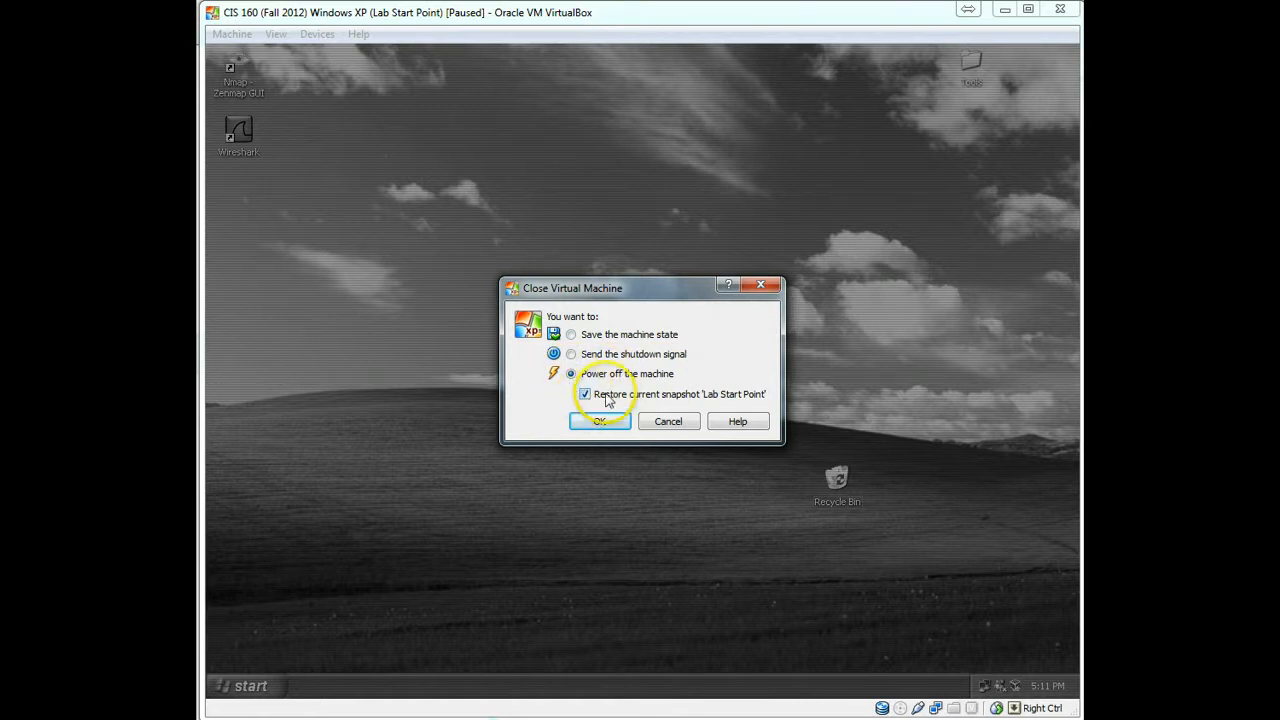
{"action": "mouse_move", "coordinate": [764, 390]}
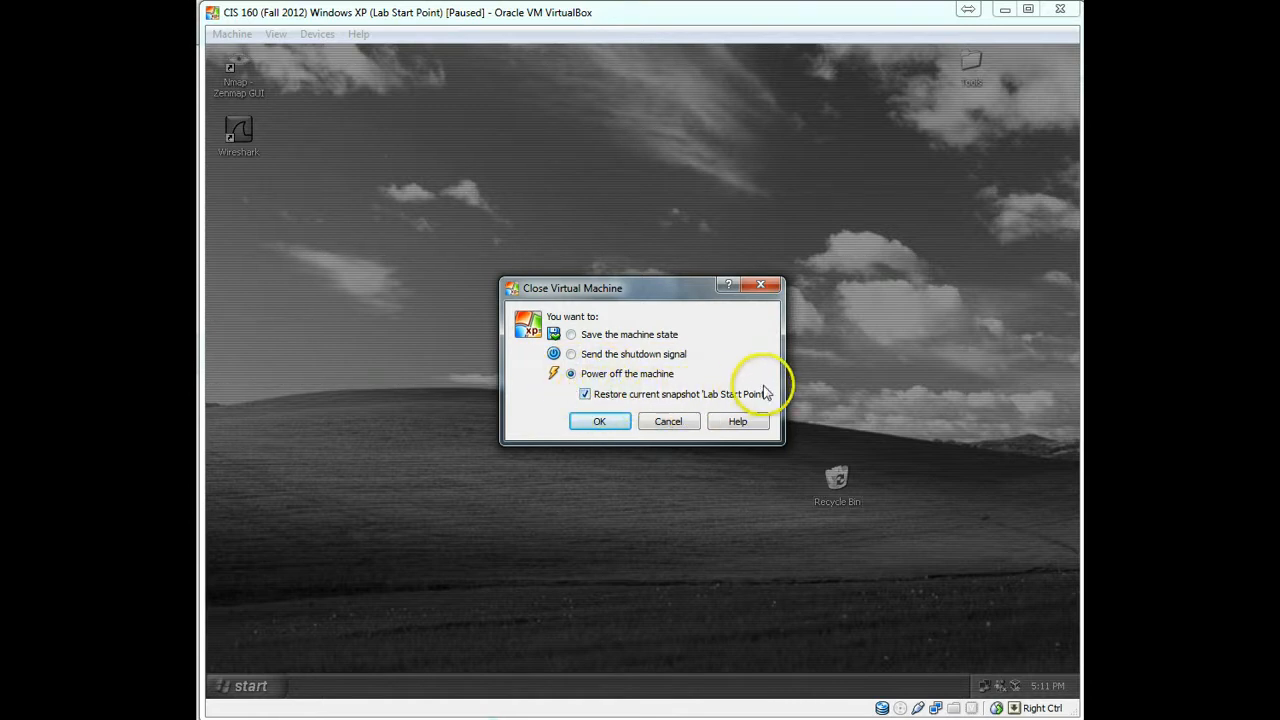
{"action": "mouse_move", "coordinate": [752, 390]}
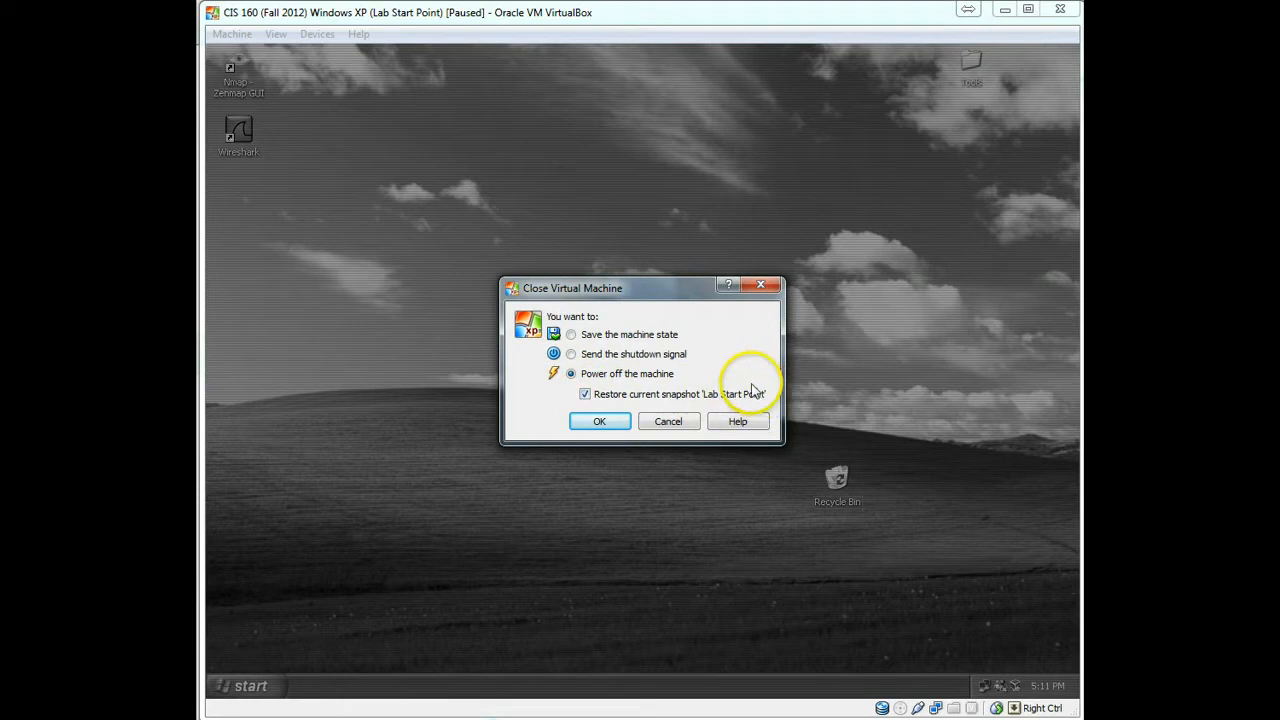
{"action": "mouse_move", "coordinate": [704, 398]}
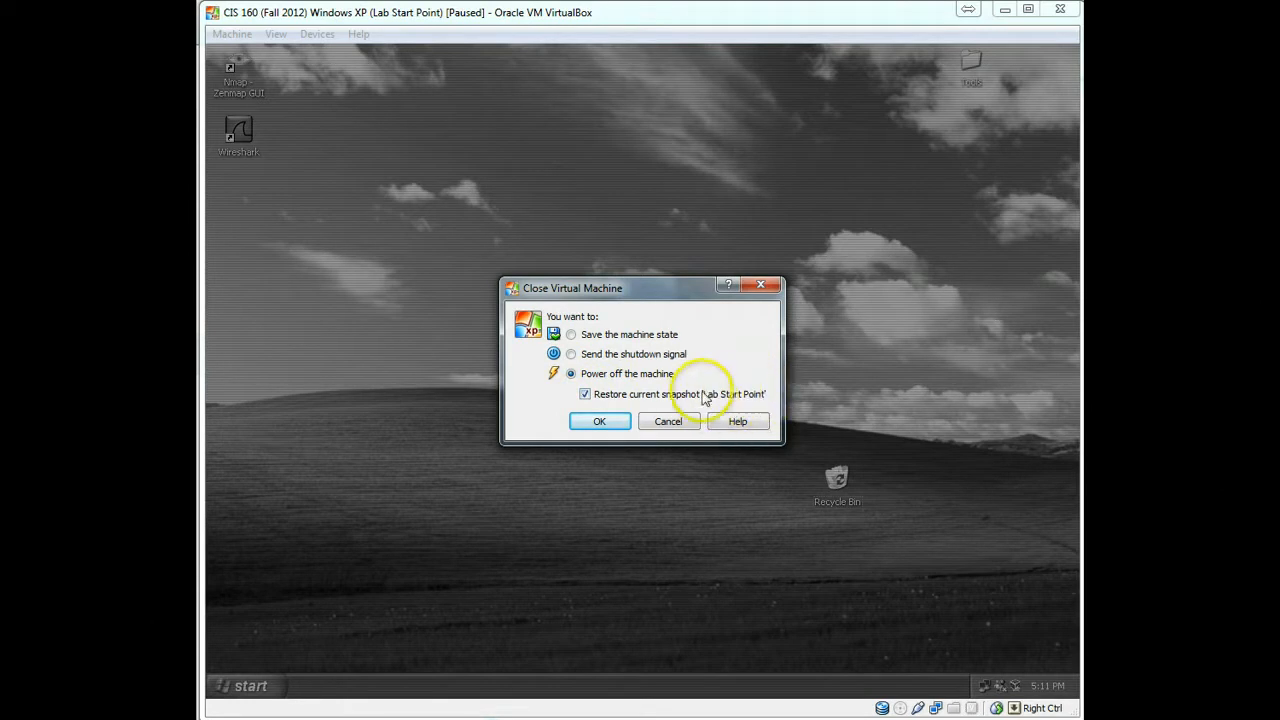
{"action": "mouse_move", "coordinate": [690, 400]}
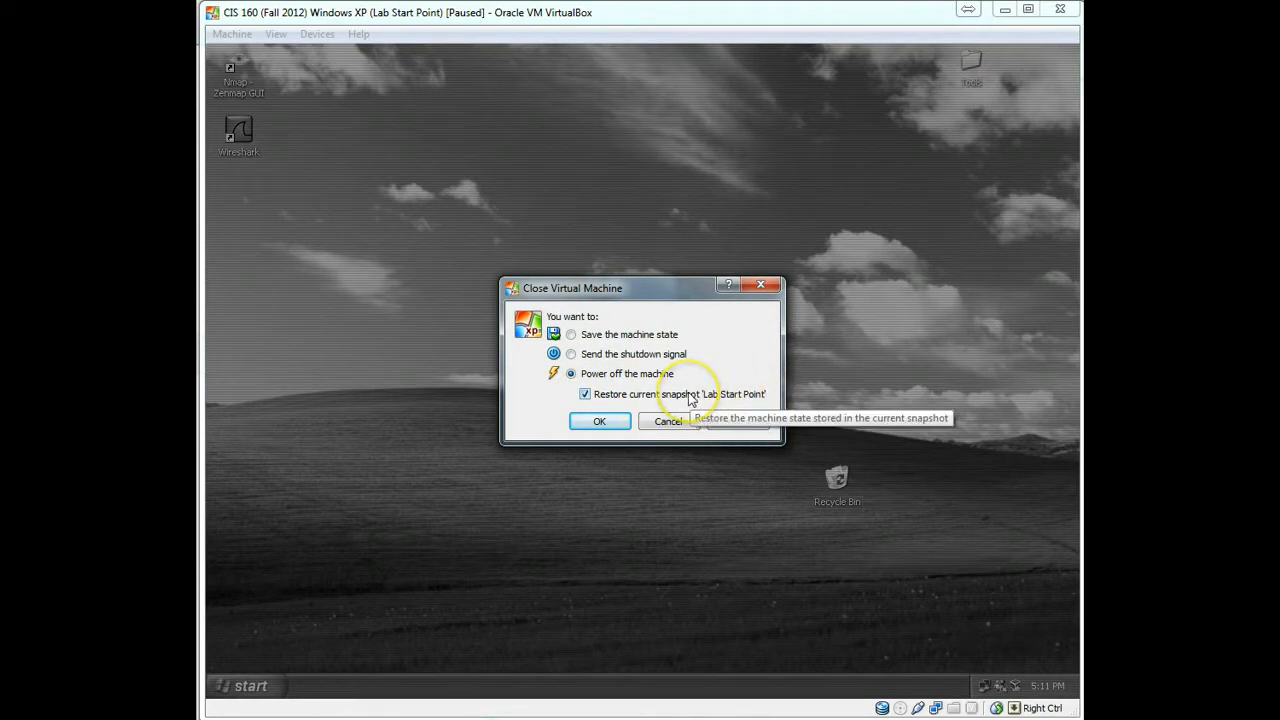
{"action": "mouse_move", "coordinate": [780, 384]}
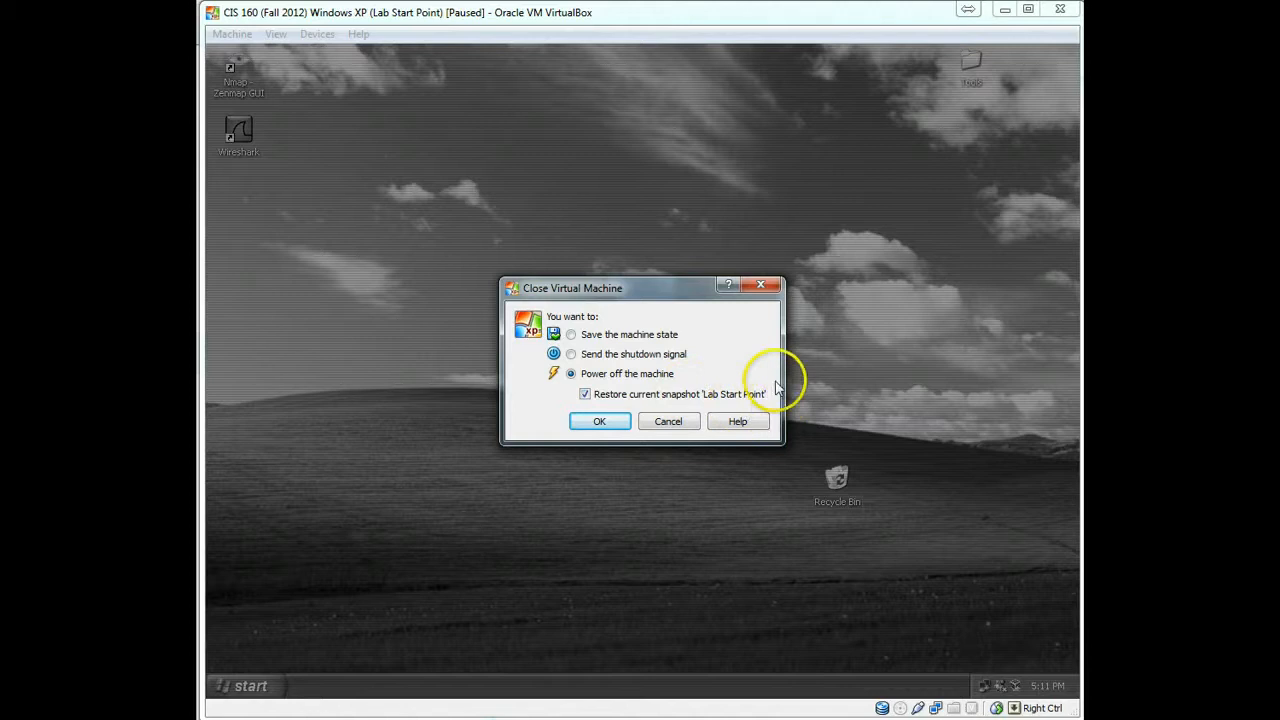
{"action": "mouse_move", "coordinate": [762, 392]}
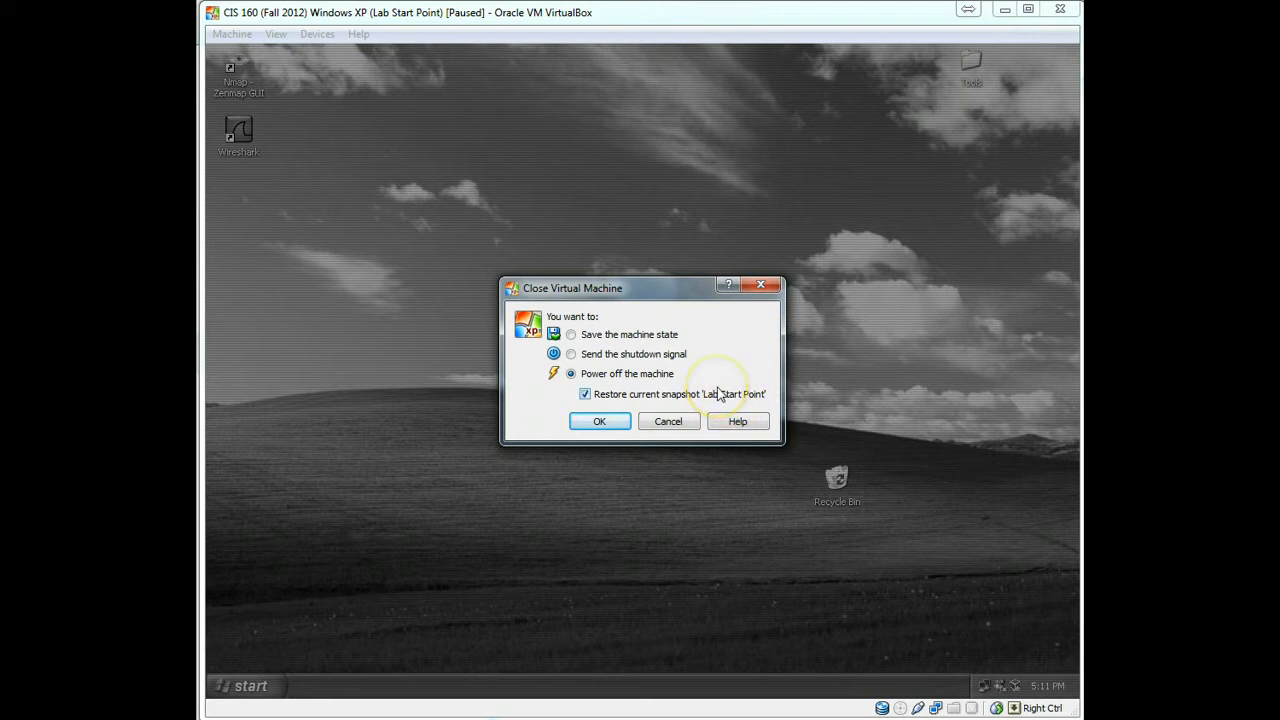
{"action": "mouse_move", "coordinate": [680, 392]}
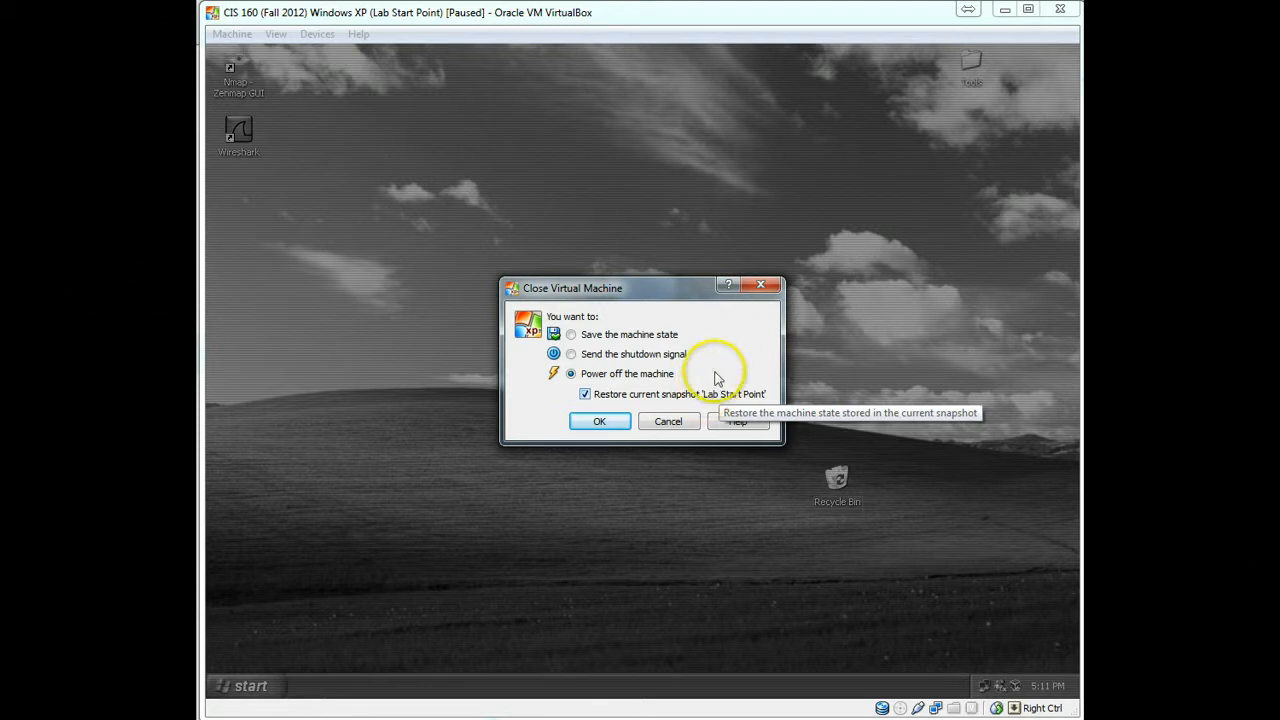
{"action": "mouse_move", "coordinate": [684, 350]}
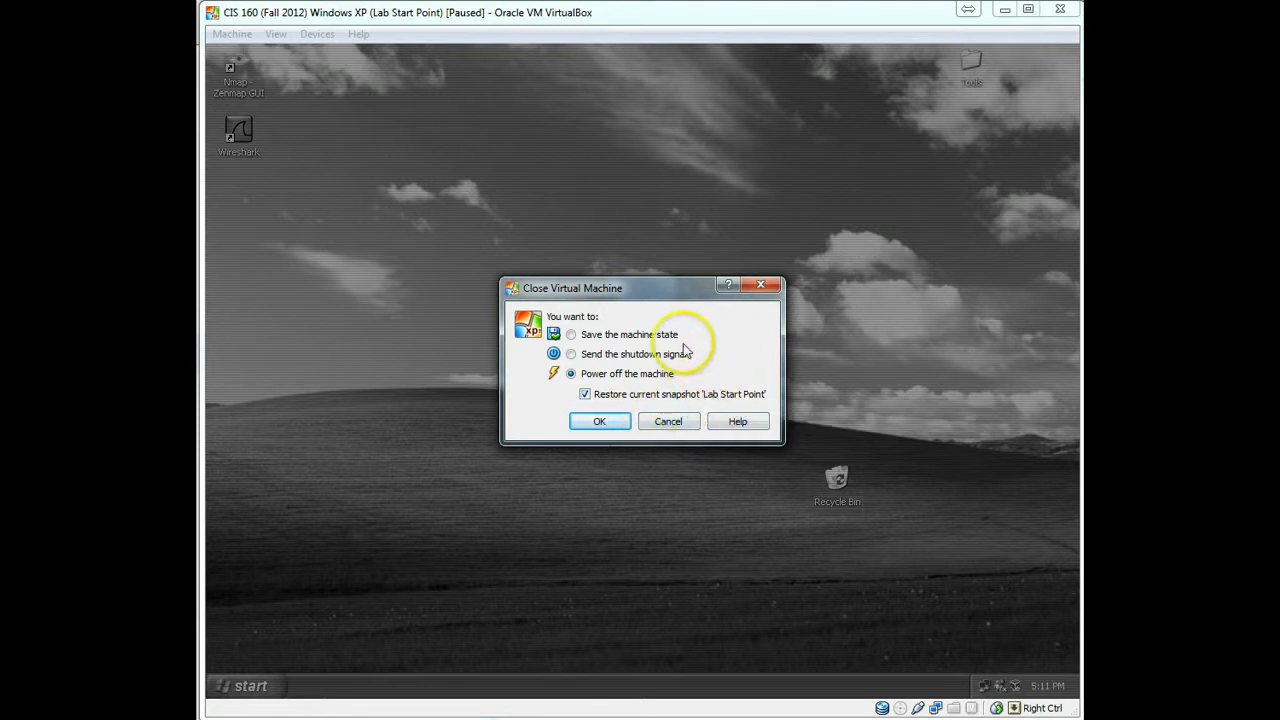
{"action": "mouse_move", "coordinate": [618, 446]}
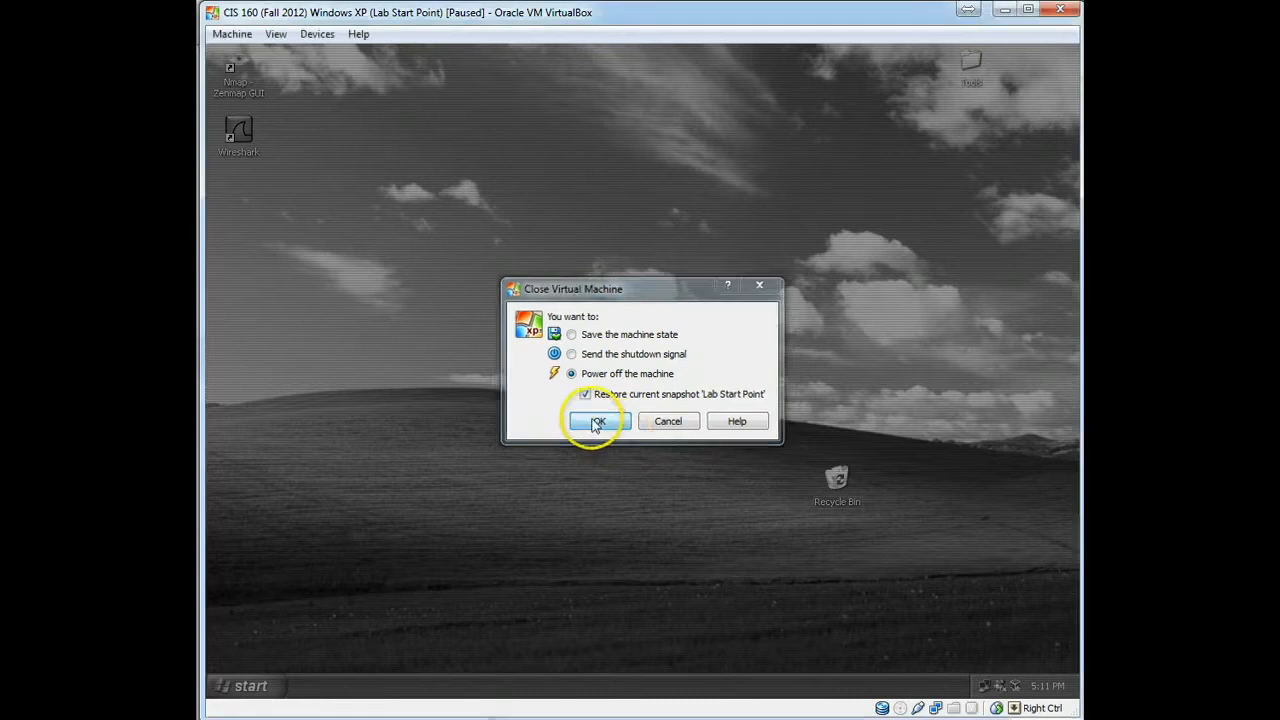
{"action": "left_click", "coordinate": [596, 420]}
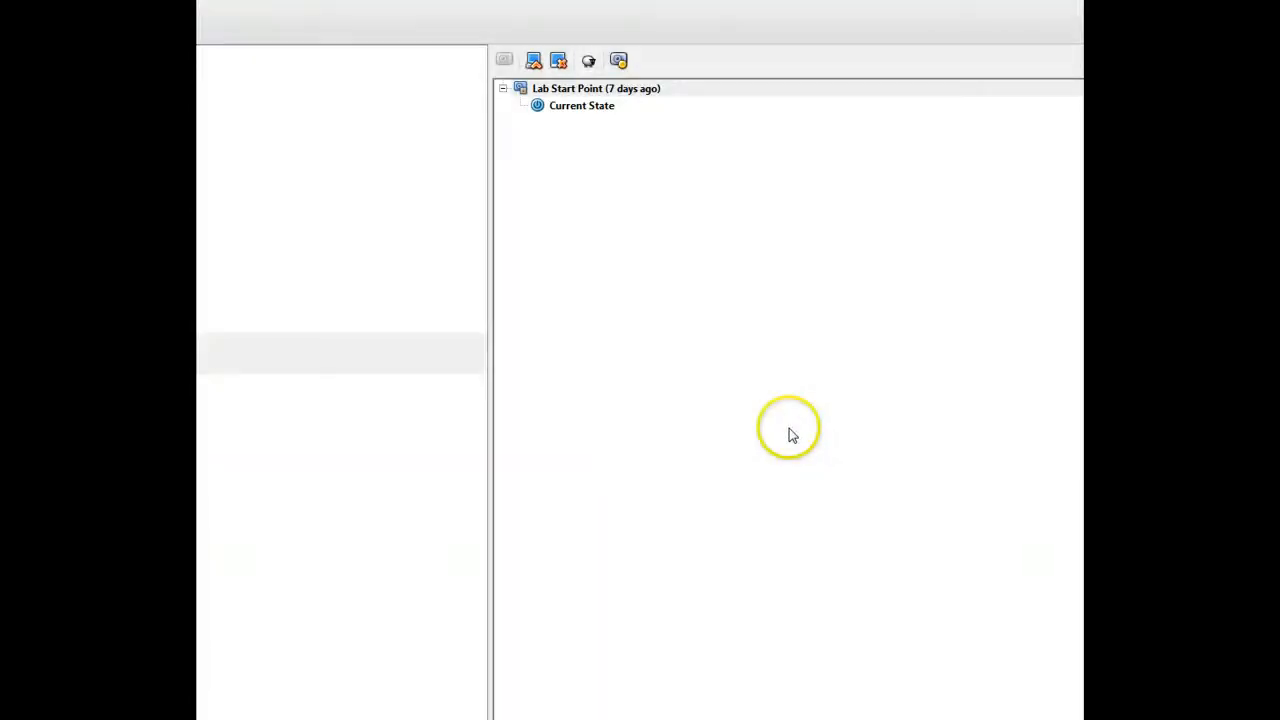
{"action": "mouse_move", "coordinate": [790, 430]}
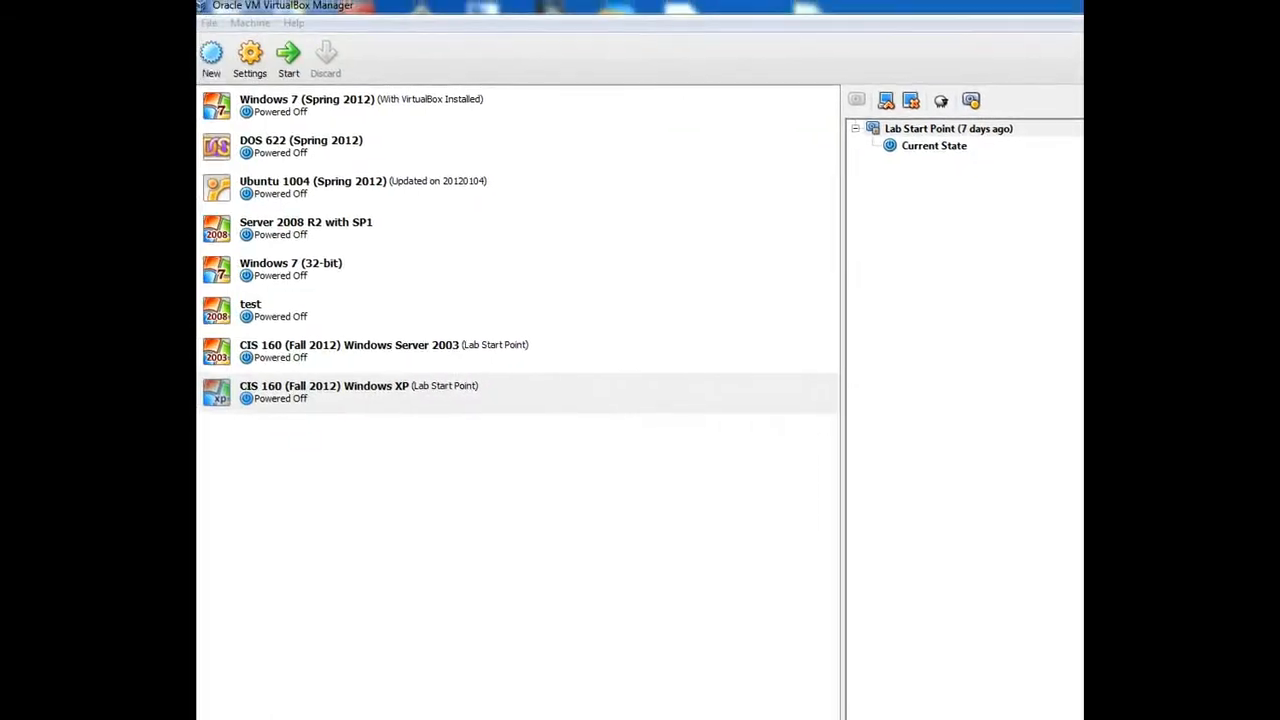
{"action": "mouse_move", "coordinate": [392, 376]}
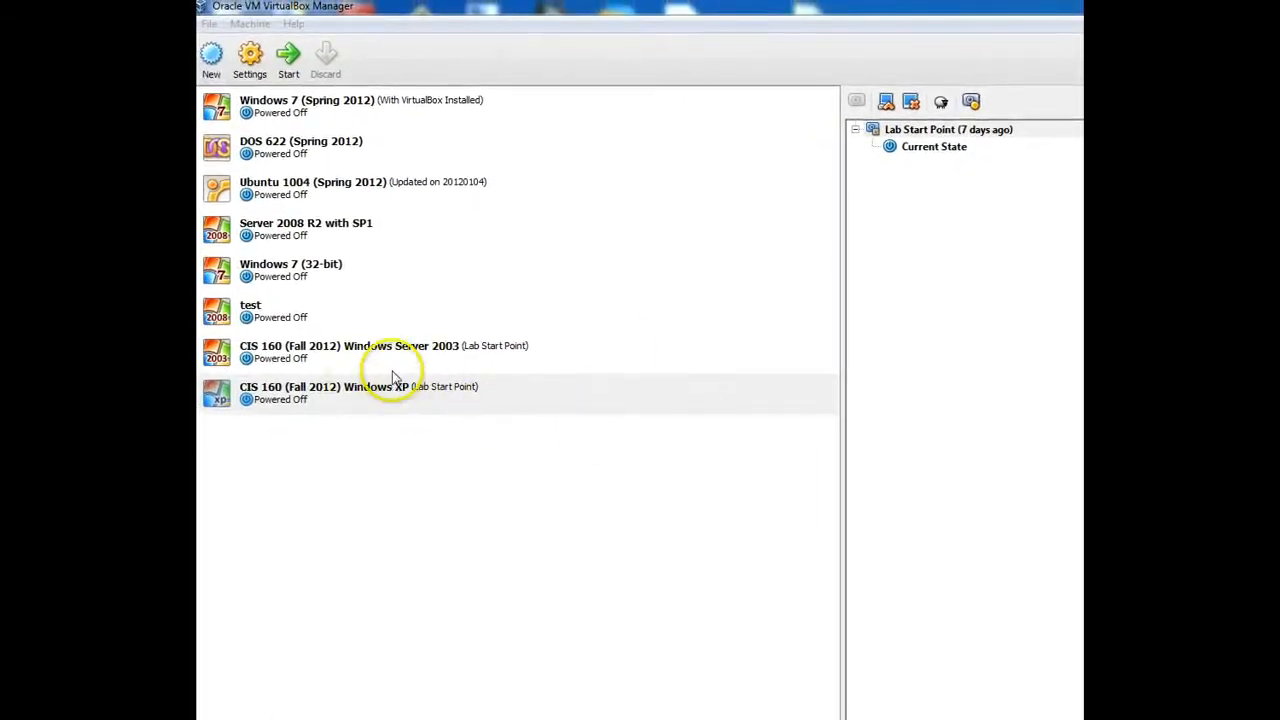
{"action": "mouse_move", "coordinate": [316, 410]}
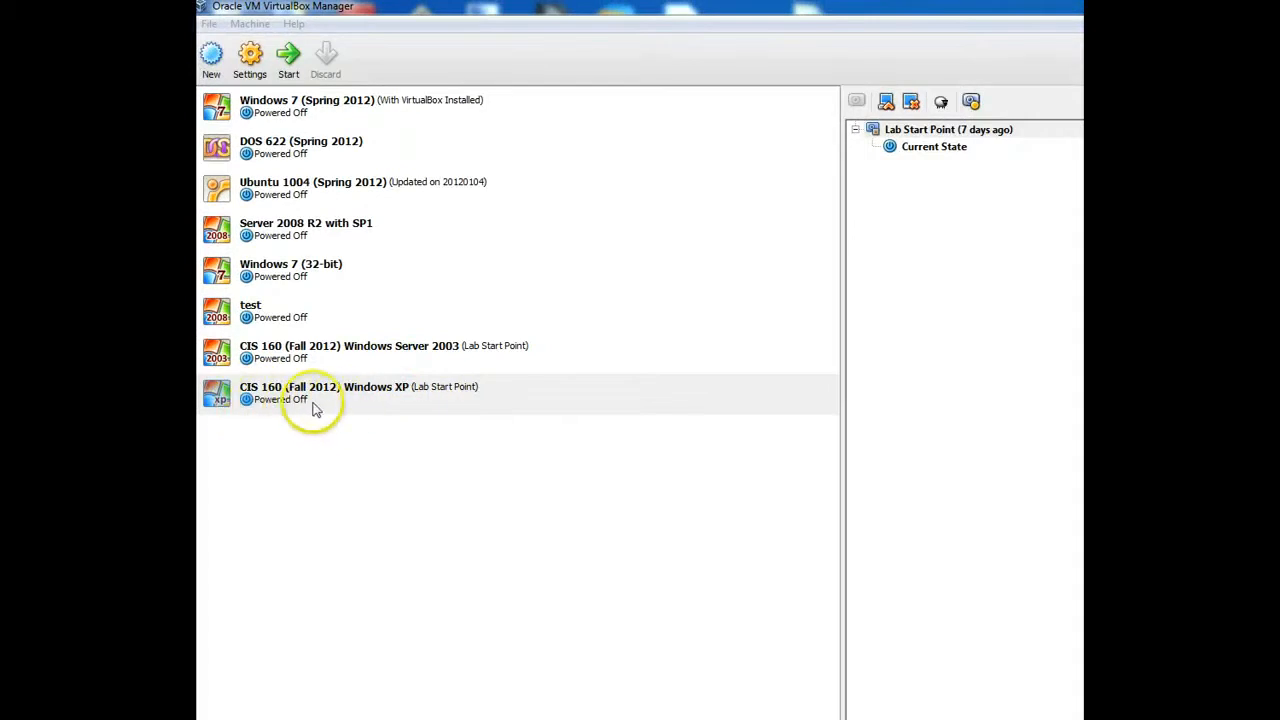
{"action": "mouse_move", "coordinate": [322, 400]}
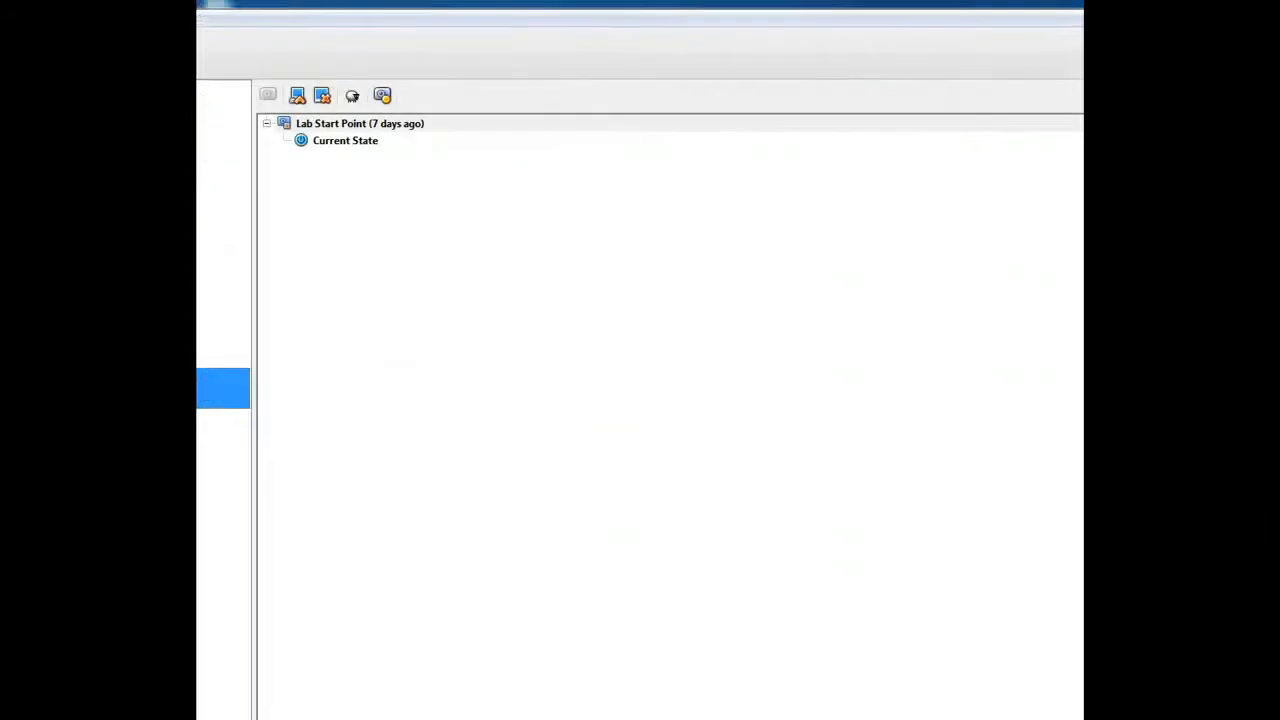
Step: Show the Windows XP machine's snapshot tree and select the Lab Start Point snapshot
{"action": "left_click", "coordinate": [1028, 52]}
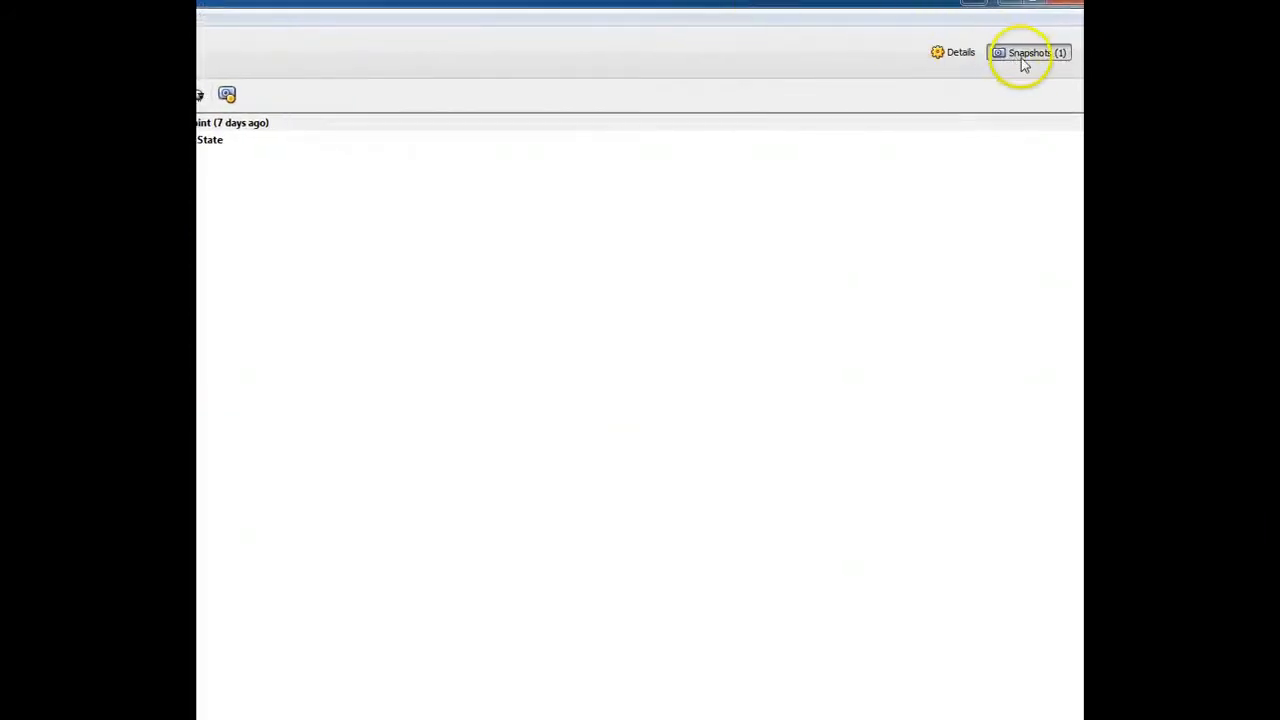
{"action": "left_click", "coordinate": [1028, 52]}
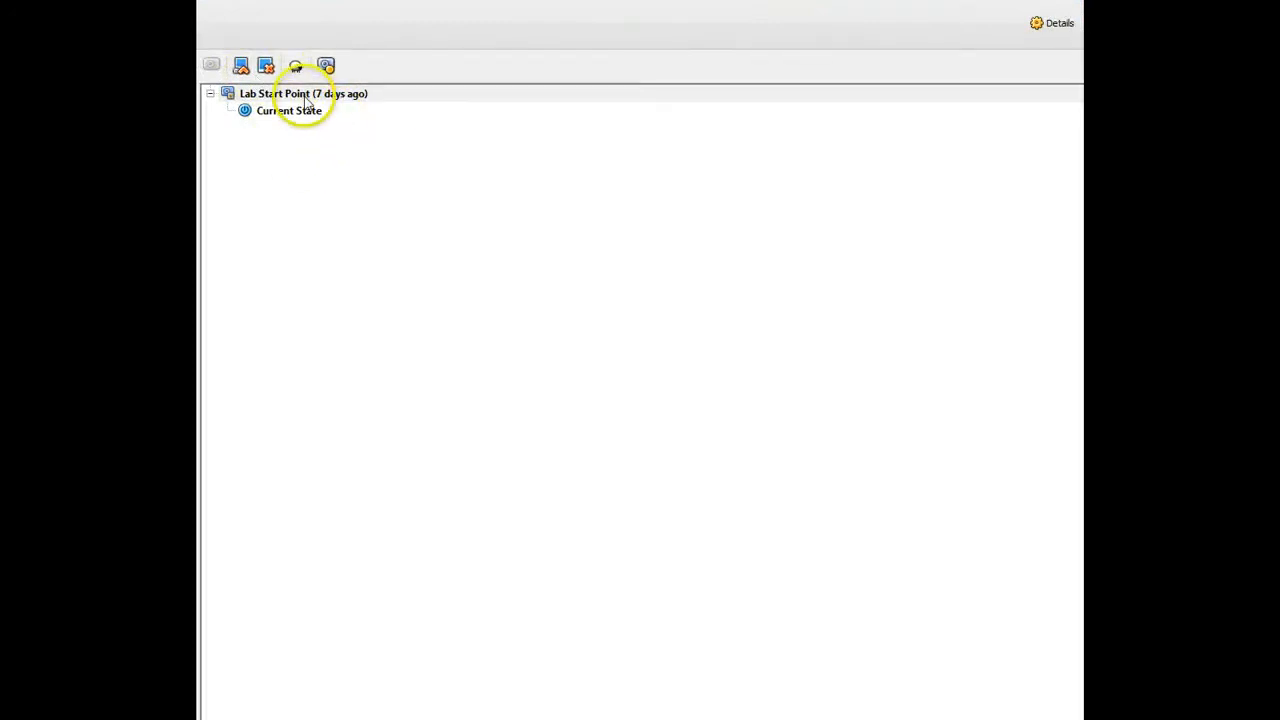
{"action": "left_click", "coordinate": [304, 94]}
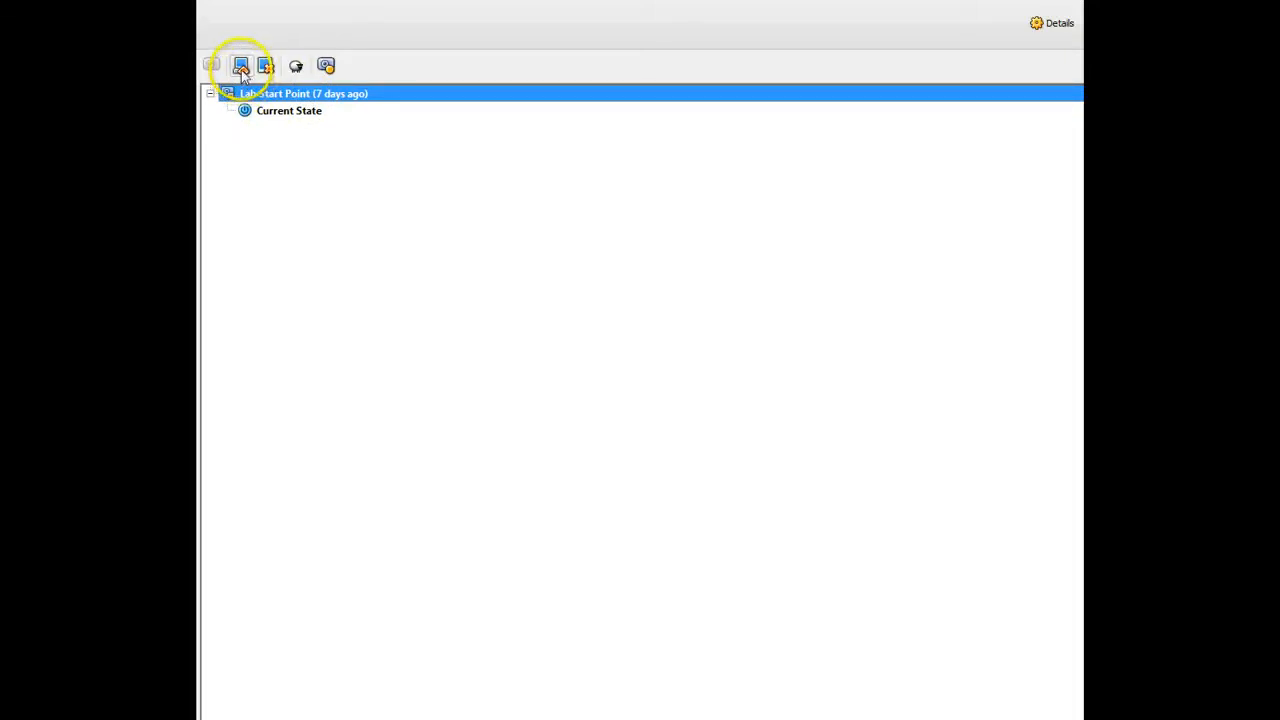
{"action": "mouse_move", "coordinate": [268, 66]}
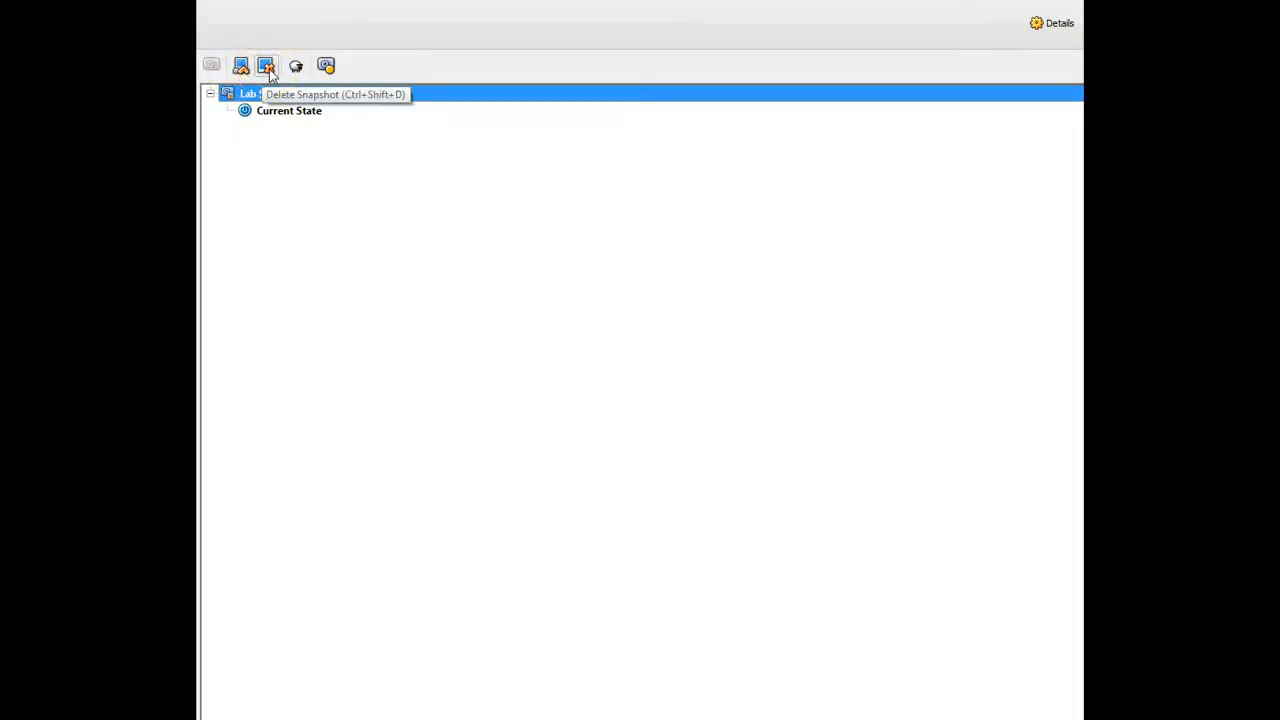
{"action": "mouse_move", "coordinate": [240, 66]}
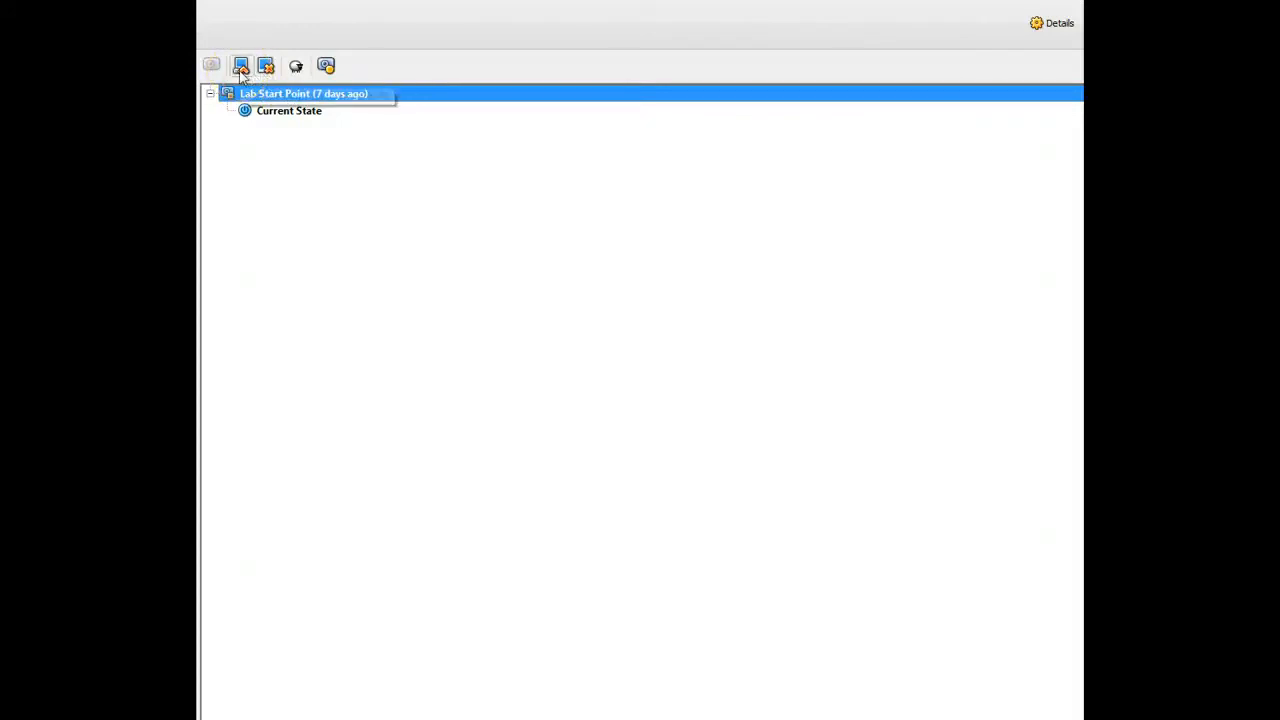
Step: Restore the Lab Start Point snapshot and confirm the restore
{"action": "left_click", "coordinate": [240, 66]}
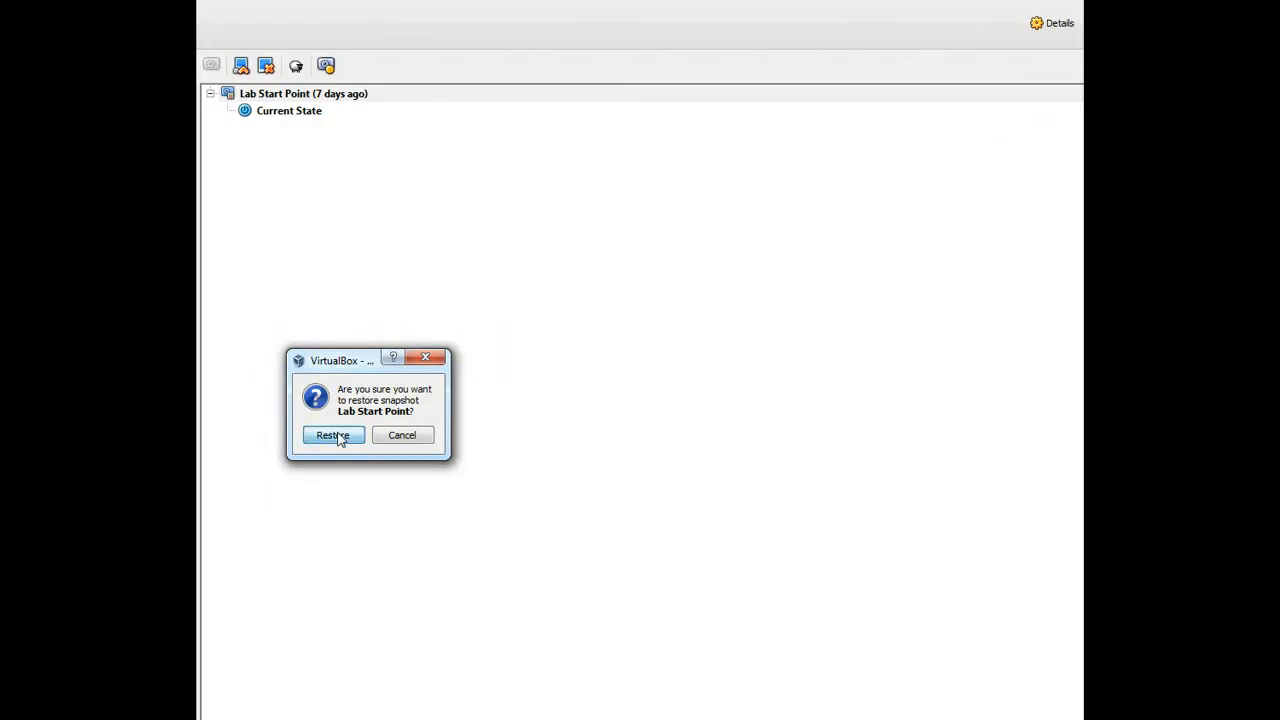
{"action": "left_click", "coordinate": [332, 436]}
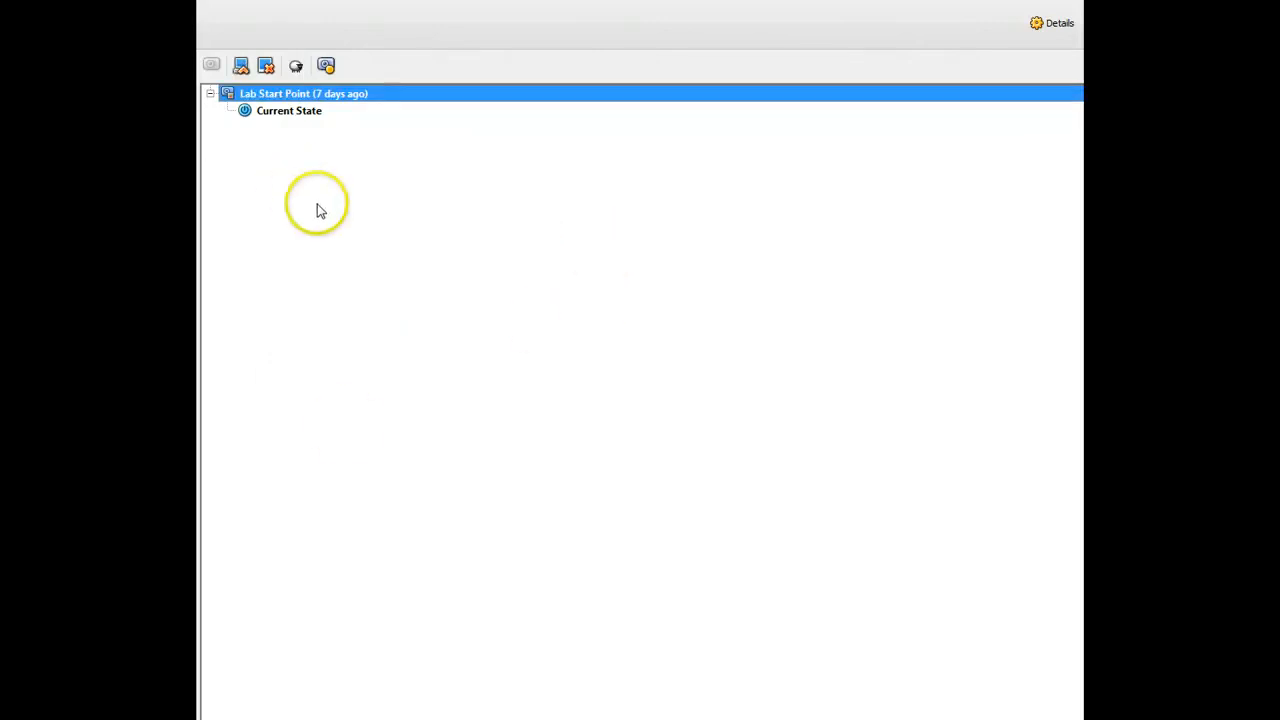
{"action": "mouse_move", "coordinate": [320, 208]}
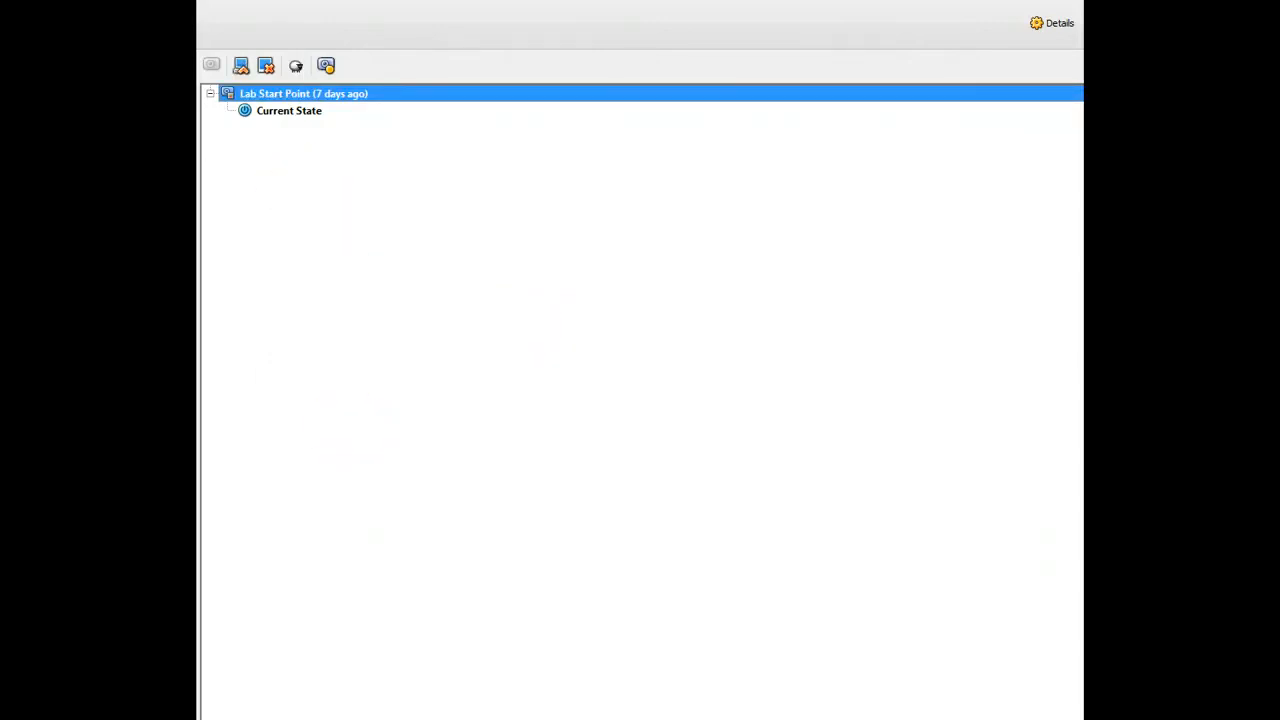
{"action": "mouse_move", "coordinate": [500, 108]}
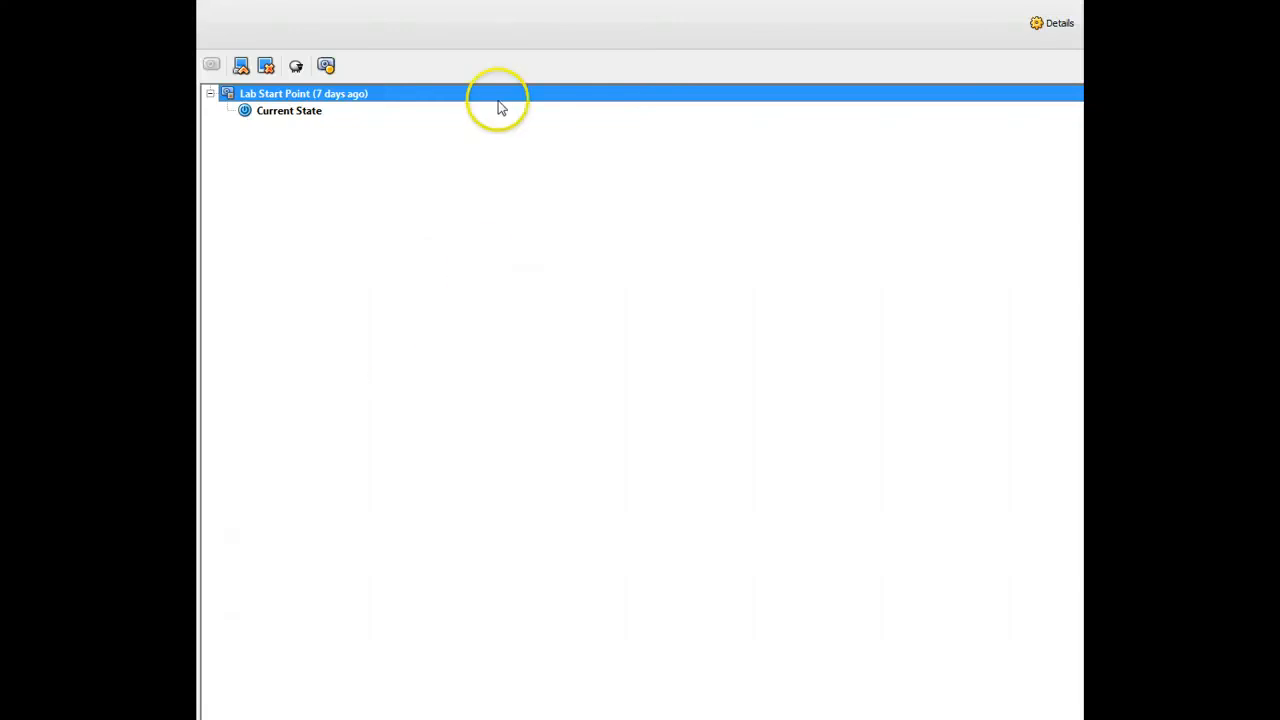
{"action": "mouse_move", "coordinate": [500, 108]}
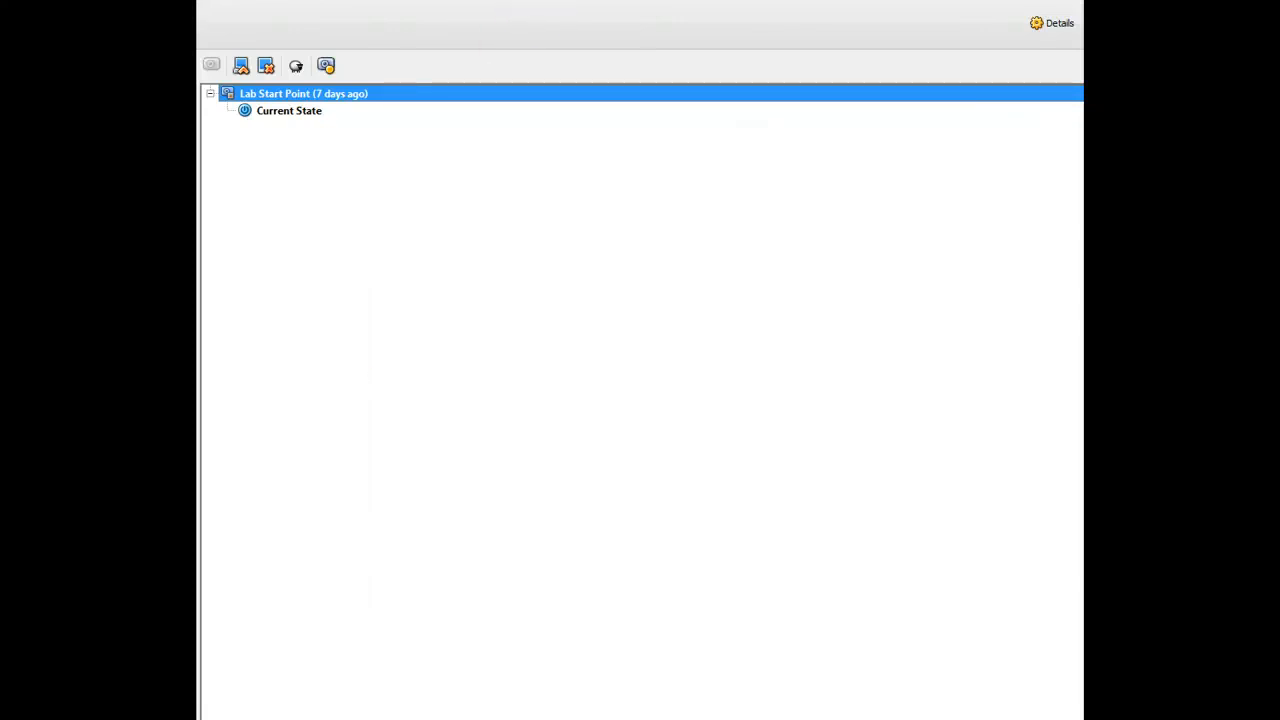
{"action": "mouse_move", "coordinate": [558, 8]}
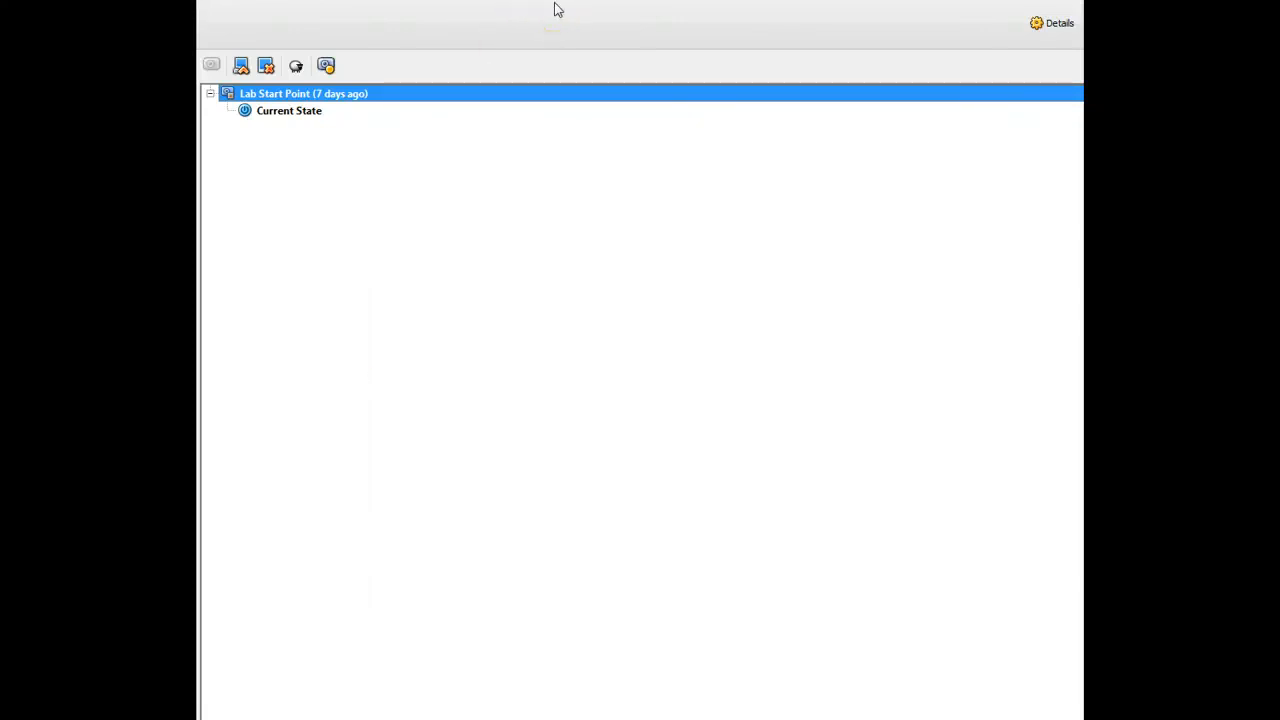